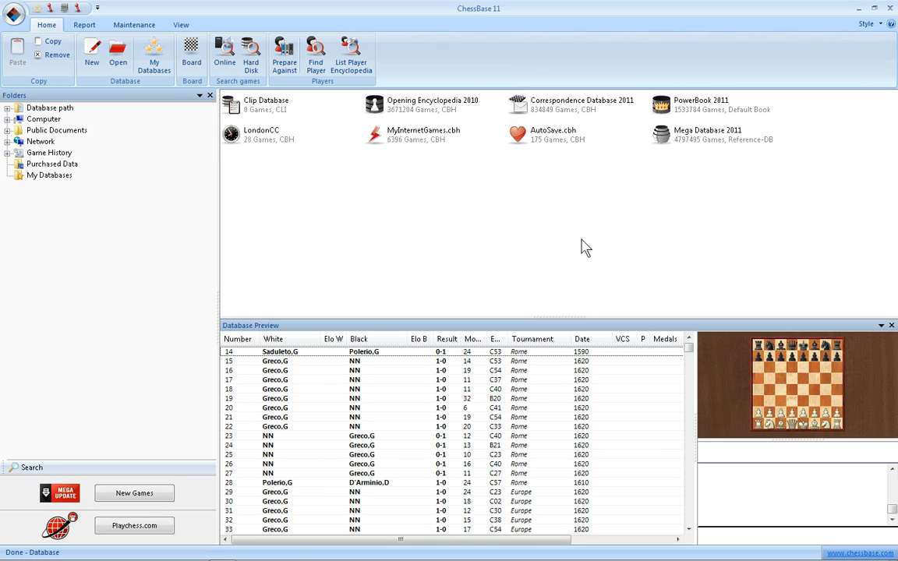
mouse_move(421, 218)
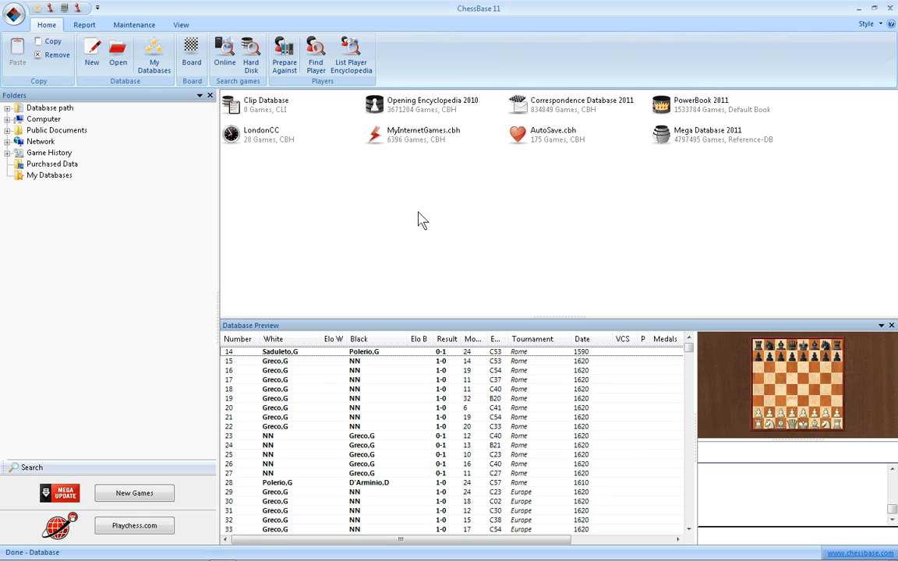
mouse_move(368, 200)
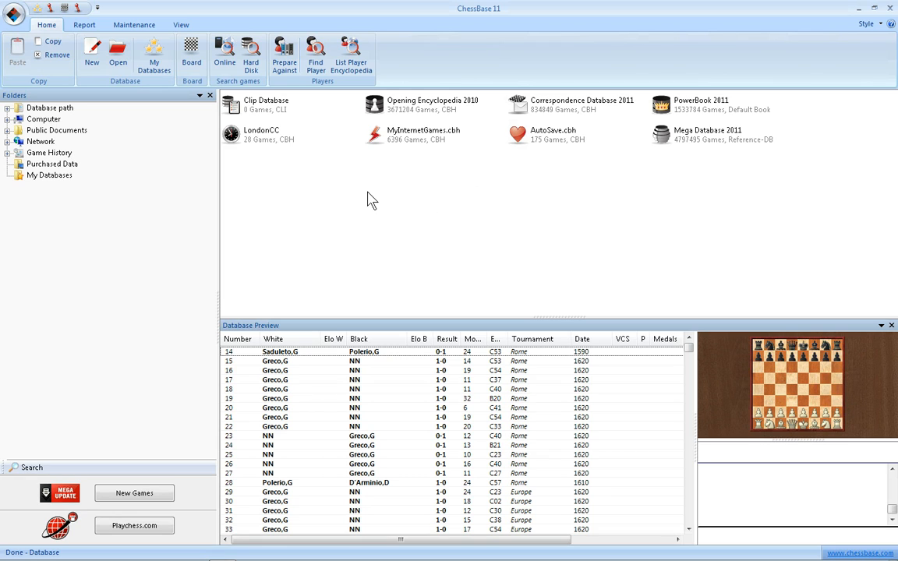
mouse_move(100, 243)
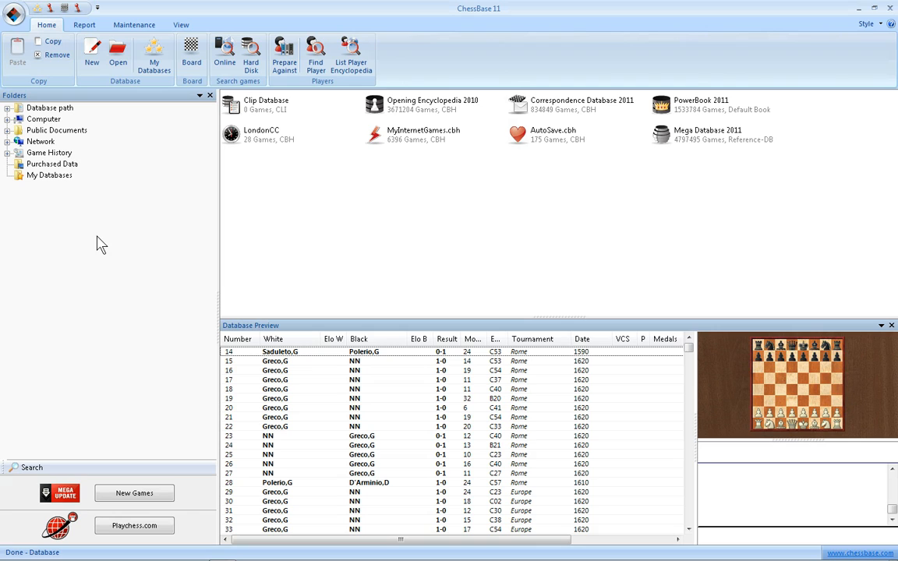
mouse_move(408, 212)
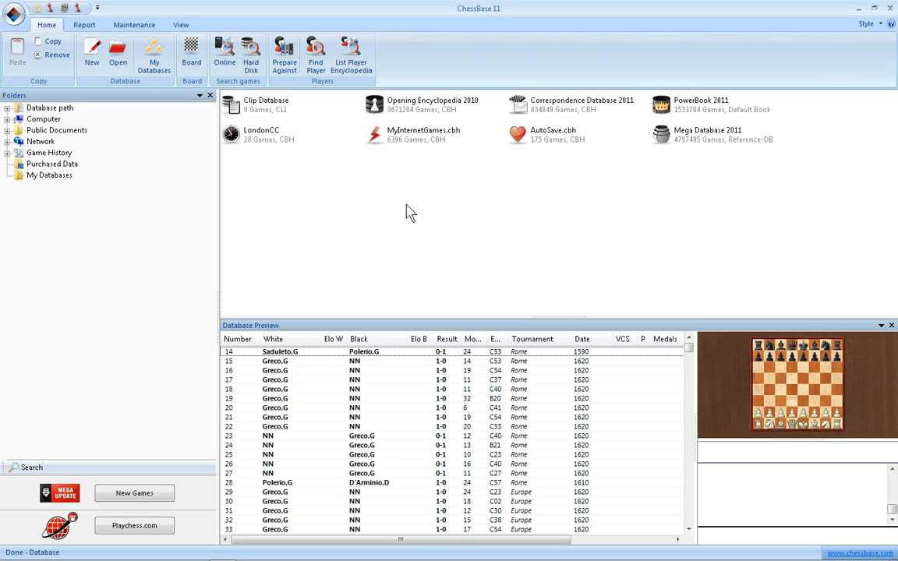
mouse_move(467, 399)
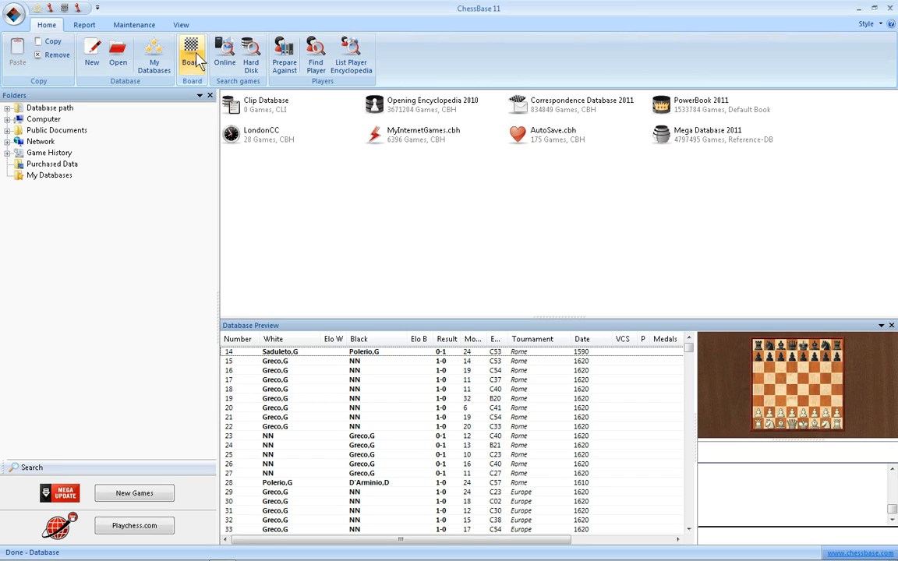
Launch a new-game board window showing the starting position from the Home ribbon's Board button
click(50, 175)
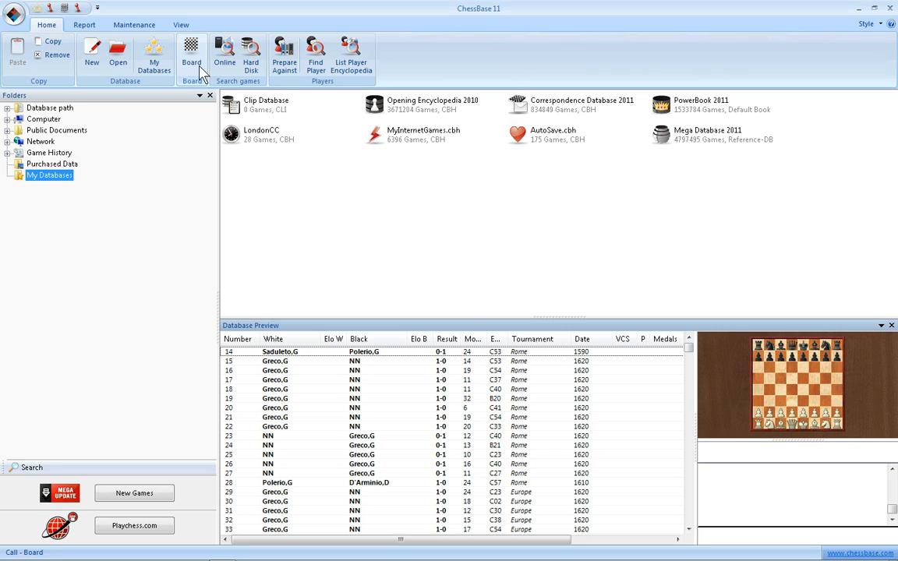
click(190, 49)
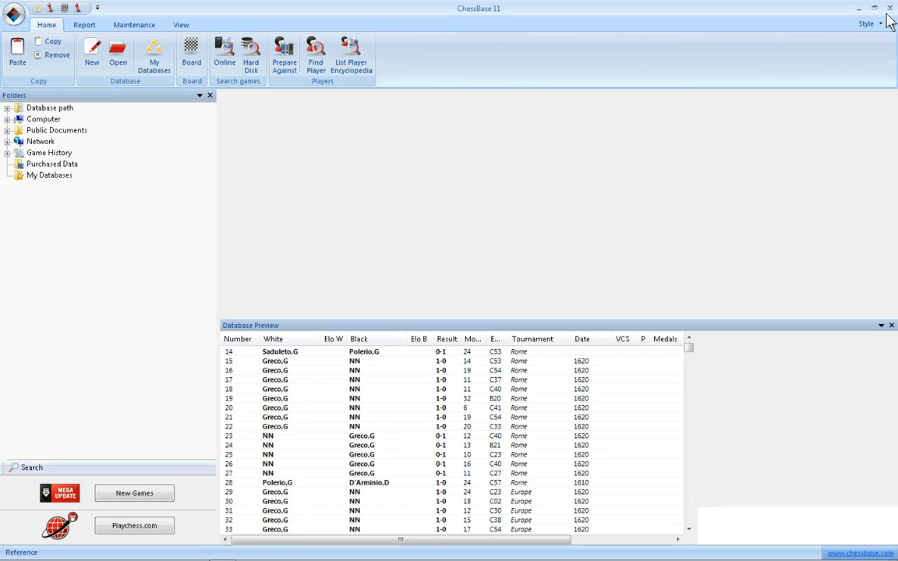
click(50, 175)
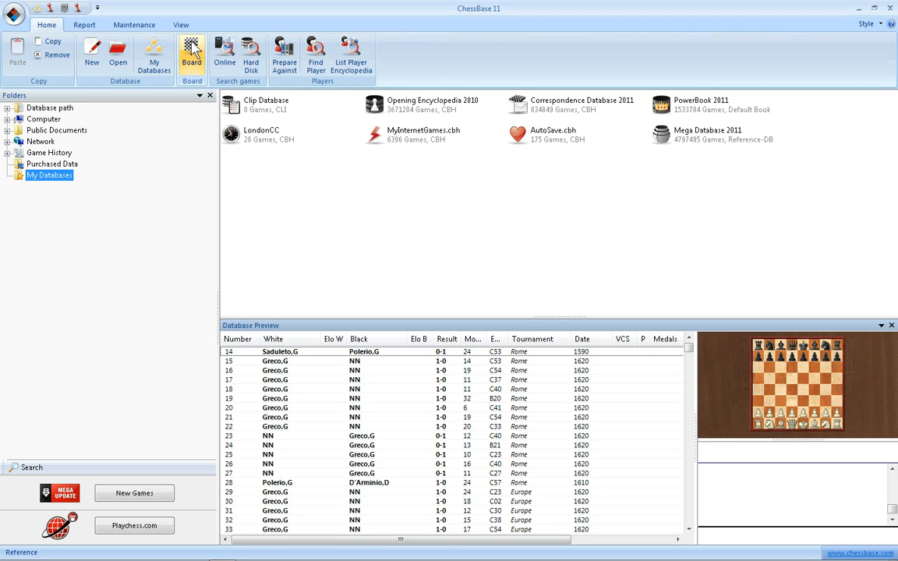
click(190, 49)
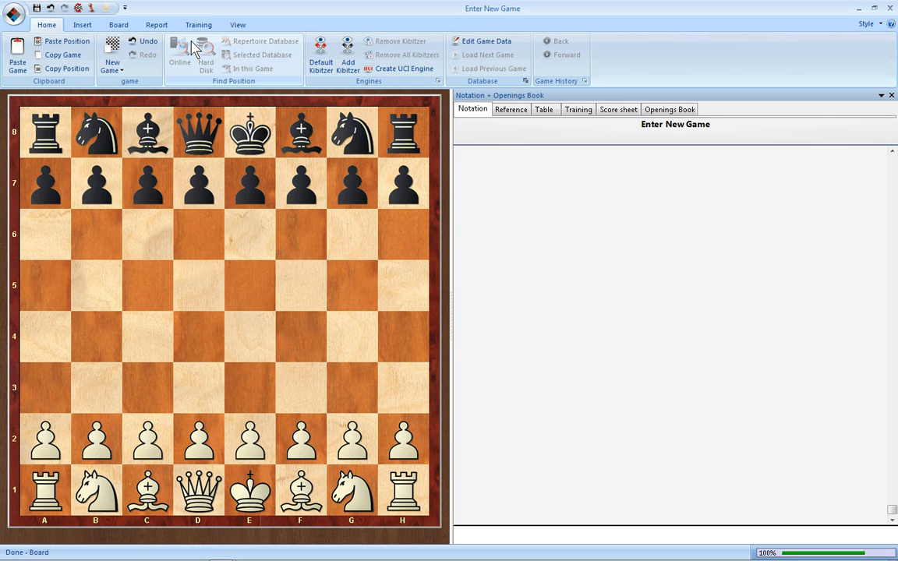
mouse_move(542, 237)
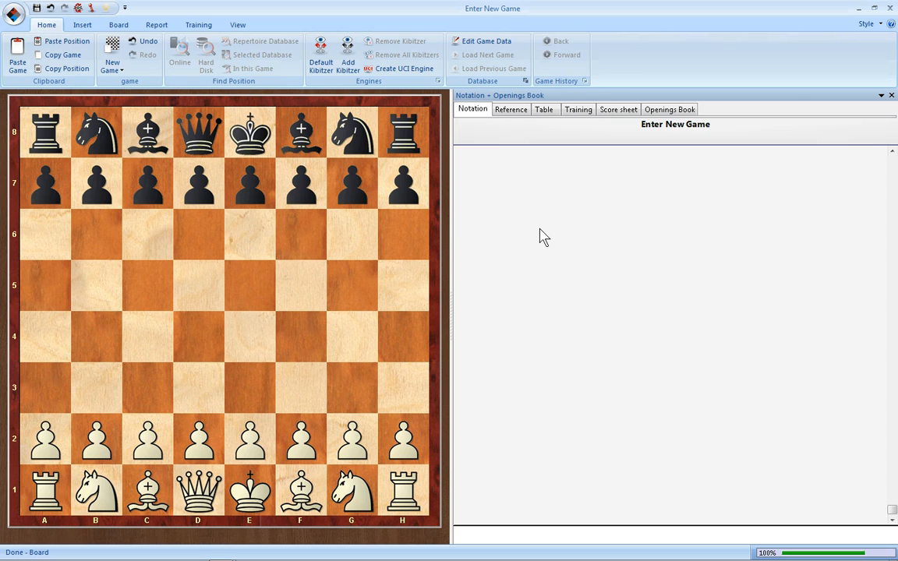
mouse_move(360, 184)
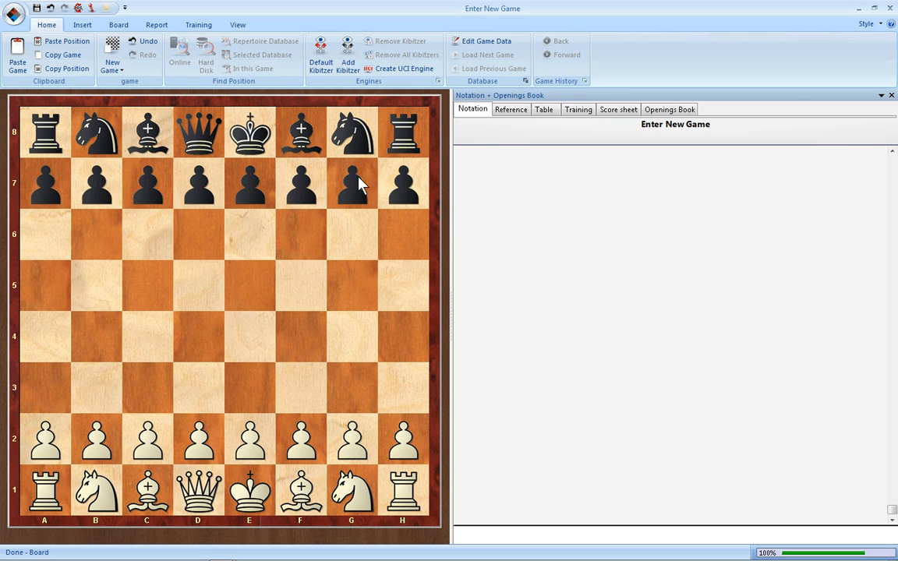
mouse_move(389, 109)
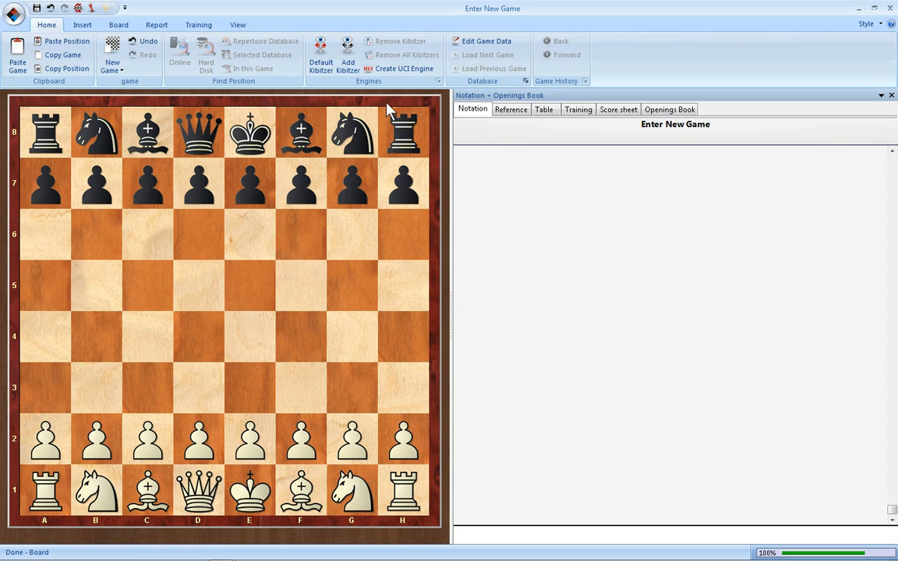
mouse_move(876, 250)
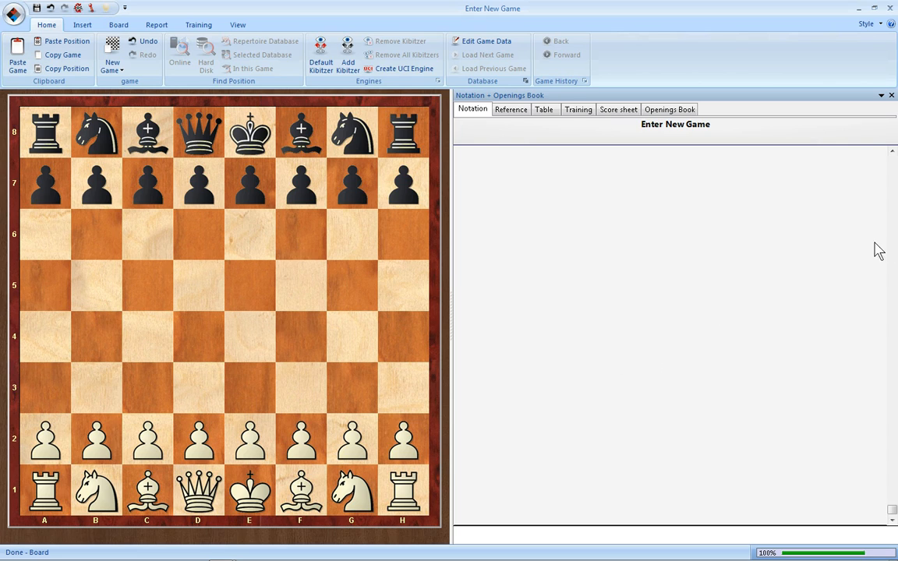
mouse_move(832, 250)
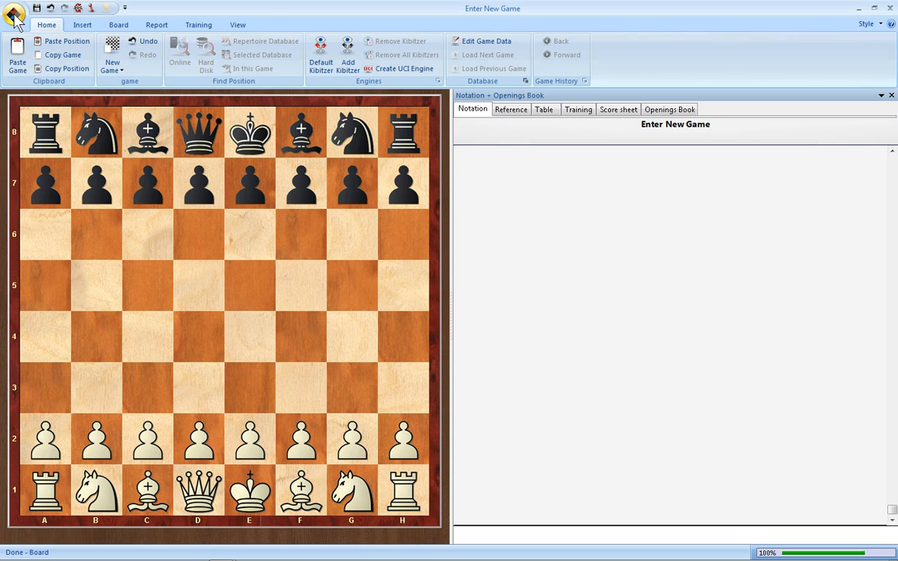
Choose Openings Book under Open in the application menu to get the book file dialog
click(15, 15)
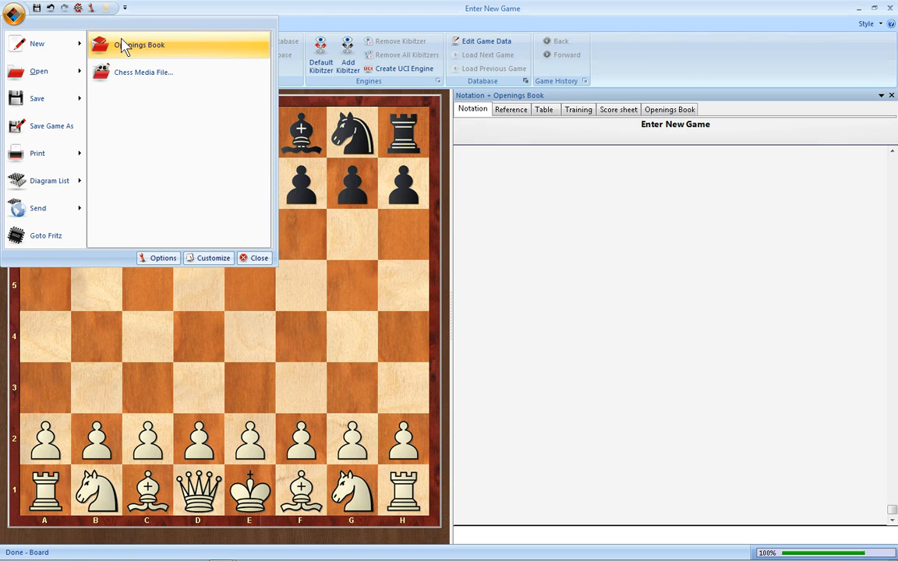
click(143, 40)
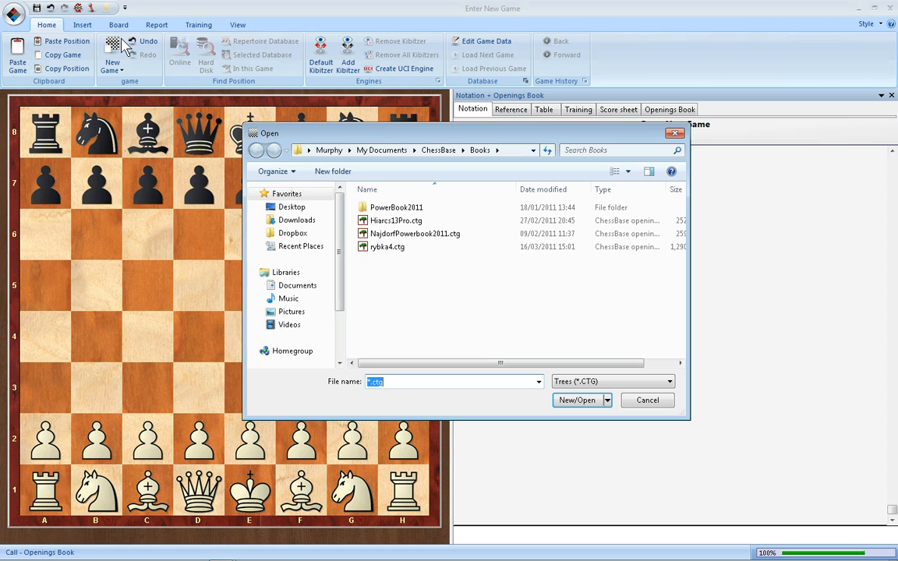
mouse_move(499, 293)
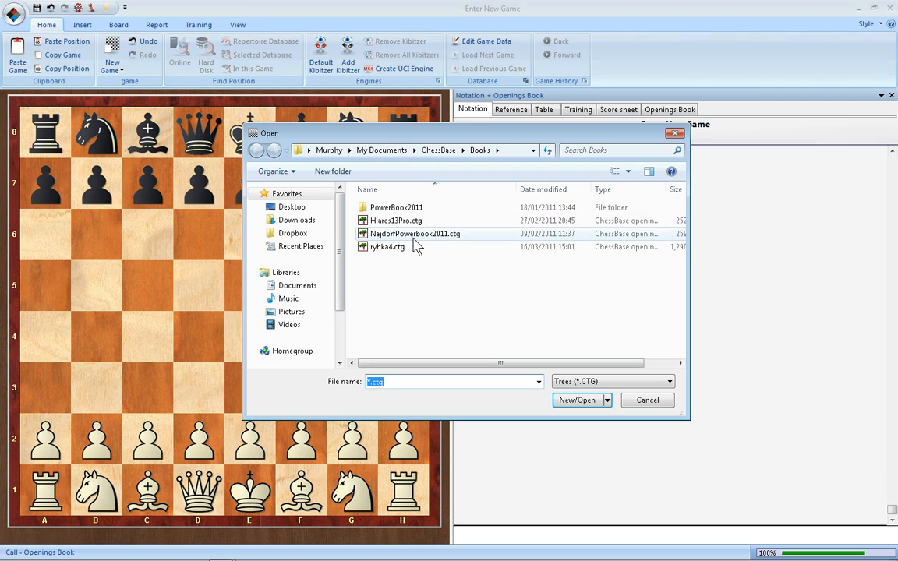
Select NajdorfPowerbook2011.ctg and load it with New/Open to show its first-move statistics
click(415, 234)
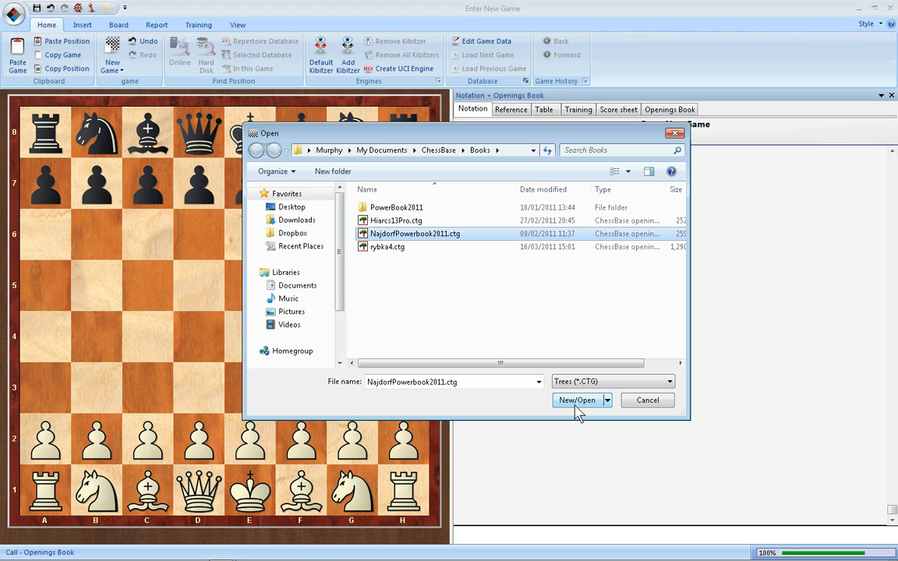
click(575, 399)
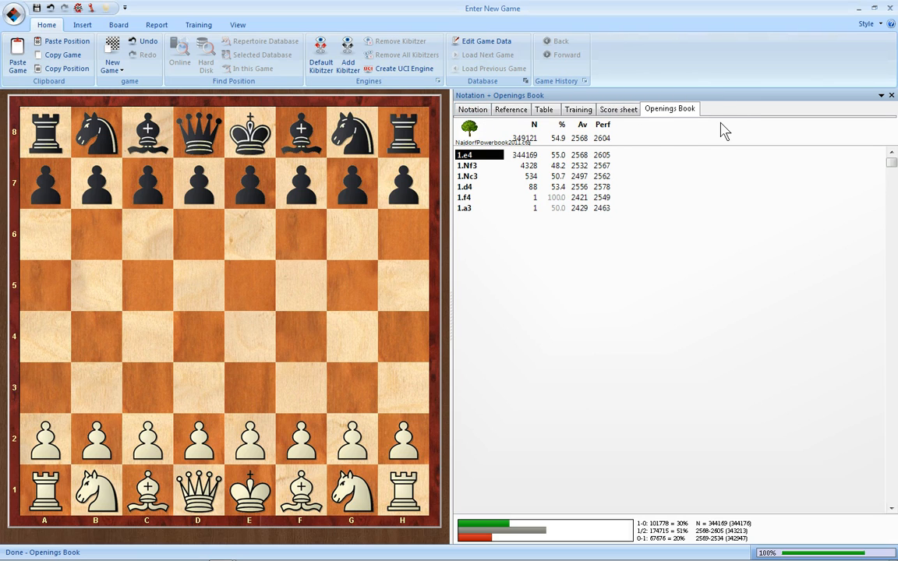
mouse_move(448, 231)
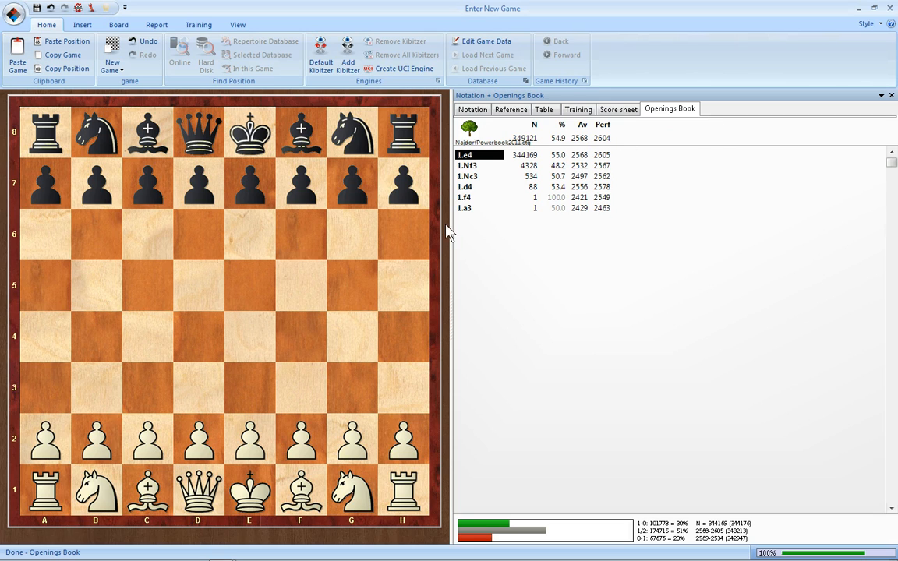